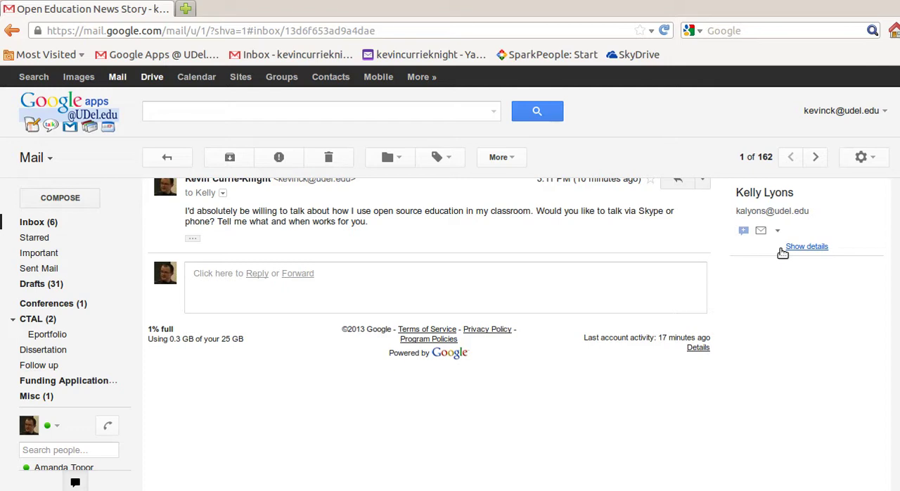
{"action": "mouse_move", "coordinate": [647, 117]}
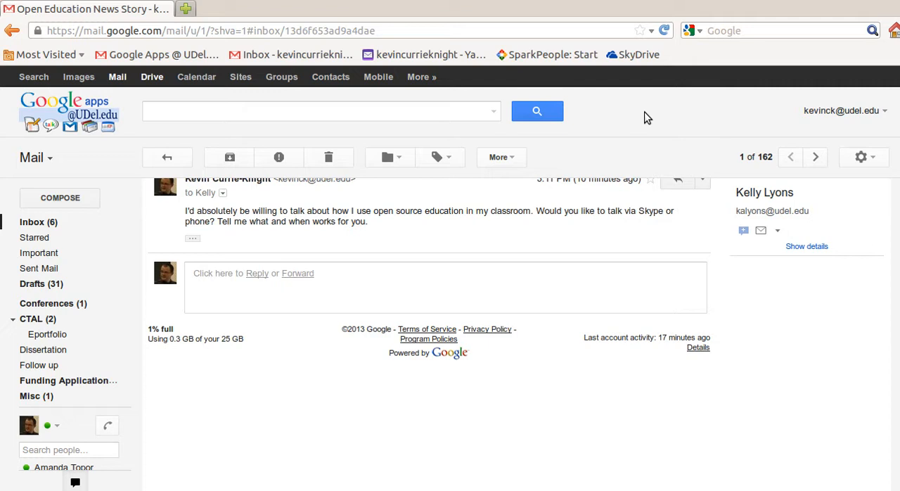
{"action": "mouse_move", "coordinate": [478, 85]}
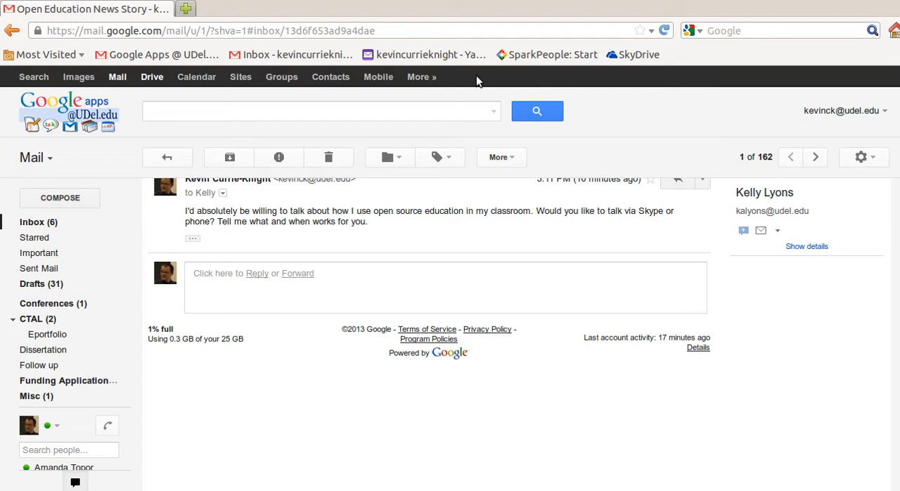
{"action": "mouse_move", "coordinate": [138, 107]}
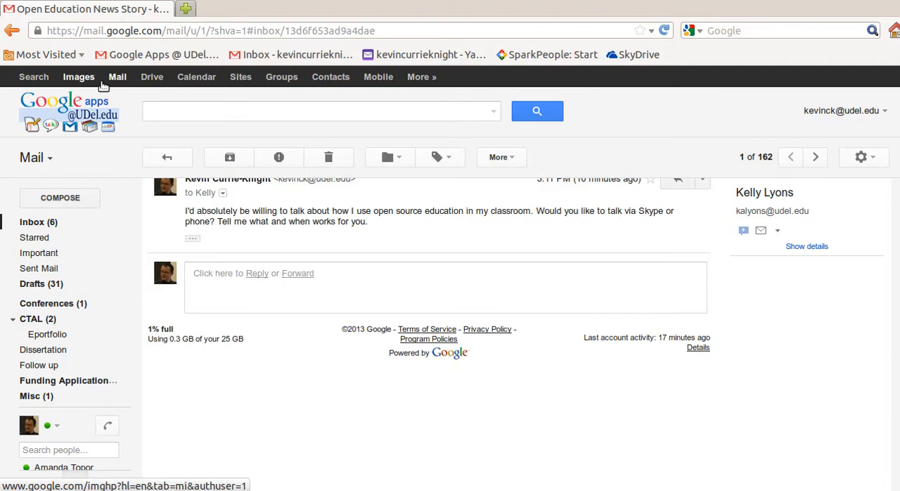
{"action": "mouse_move", "coordinate": [197, 76]}
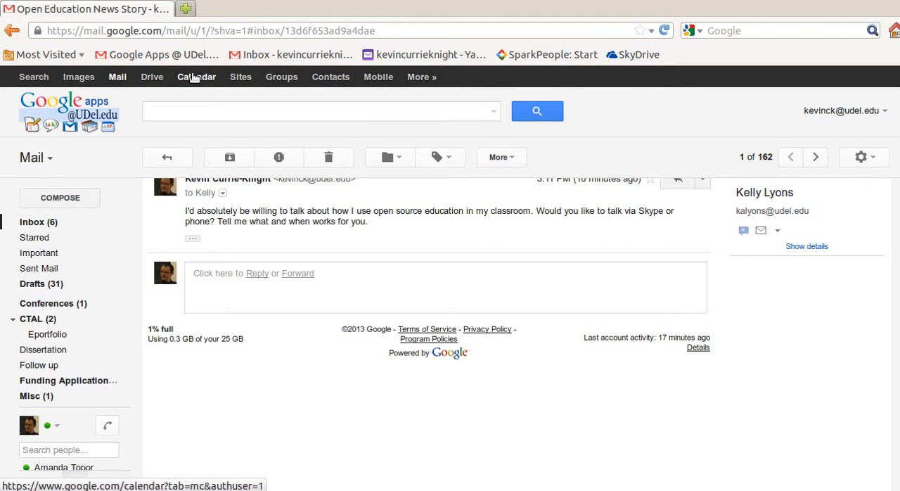
Go from the Gmail conversation to Google Drive's My Drive list
{"action": "left_click", "coordinate": [151, 76]}
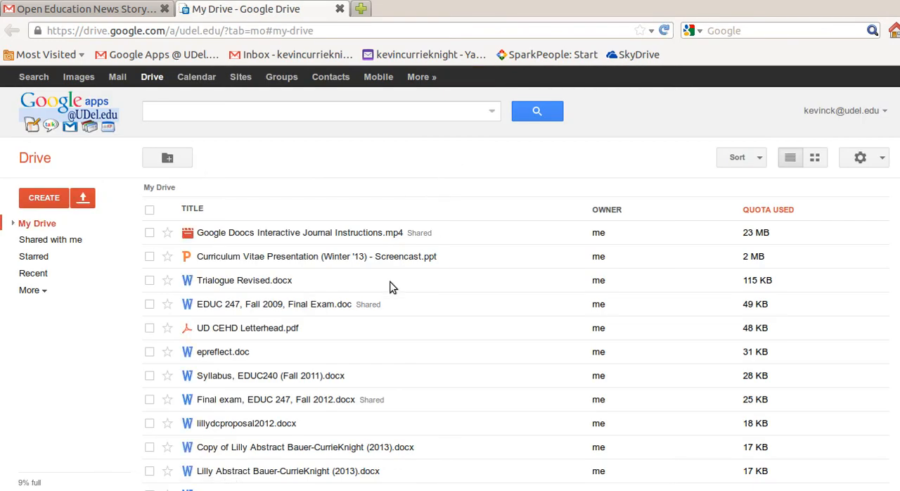
{"action": "mouse_move", "coordinate": [225, 232]}
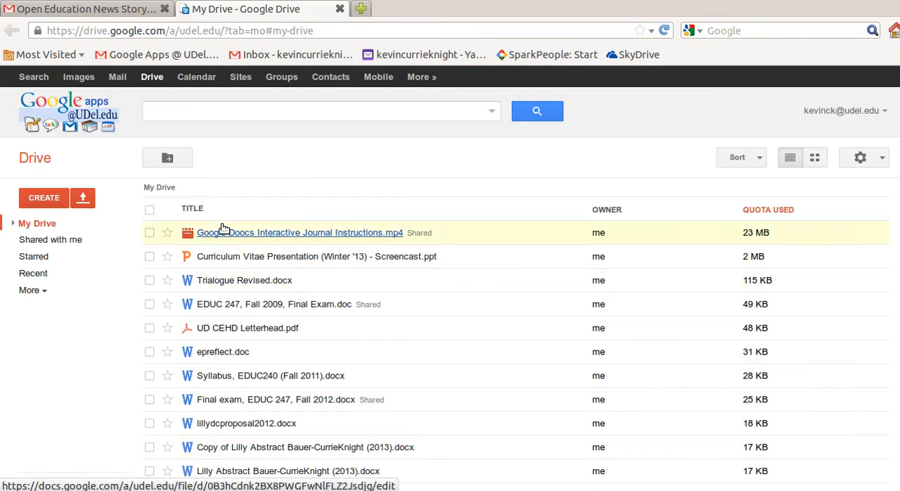
{"action": "mouse_move", "coordinate": [271, 191]}
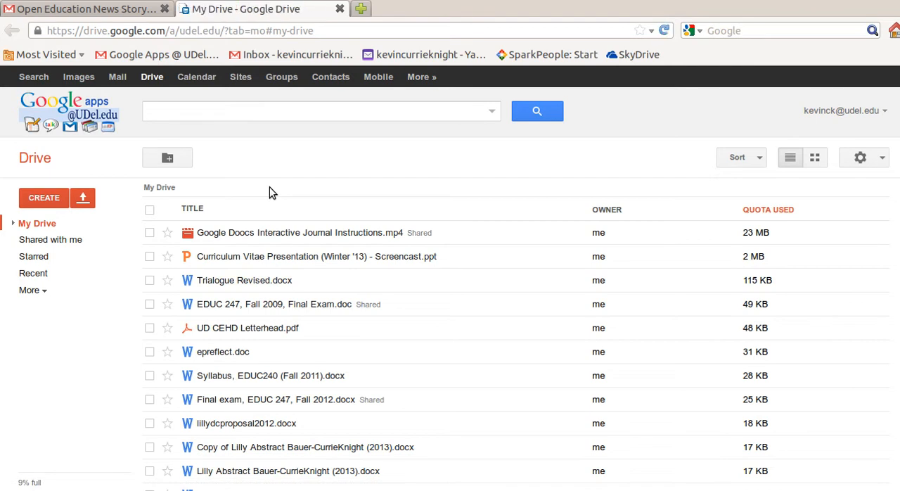
{"action": "mouse_move", "coordinate": [81, 202]}
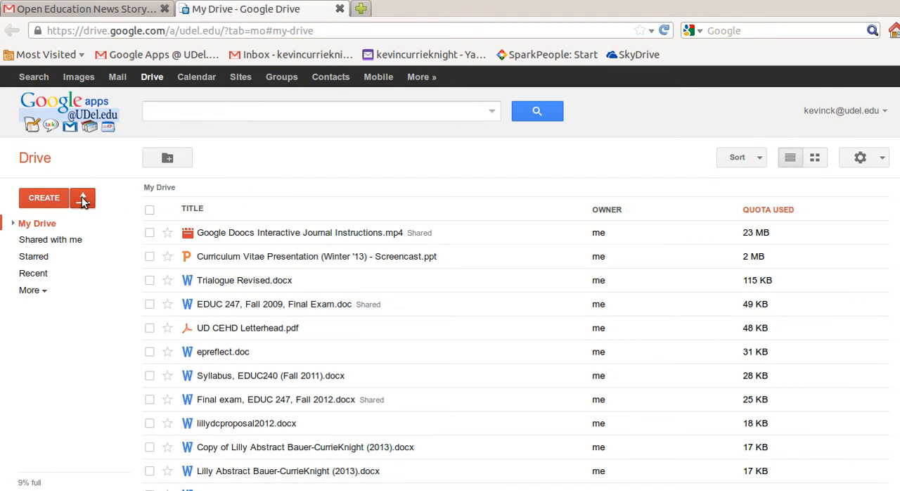
Show the upload choices next to CREATE in My Drive
{"action": "left_click", "coordinate": [81, 197]}
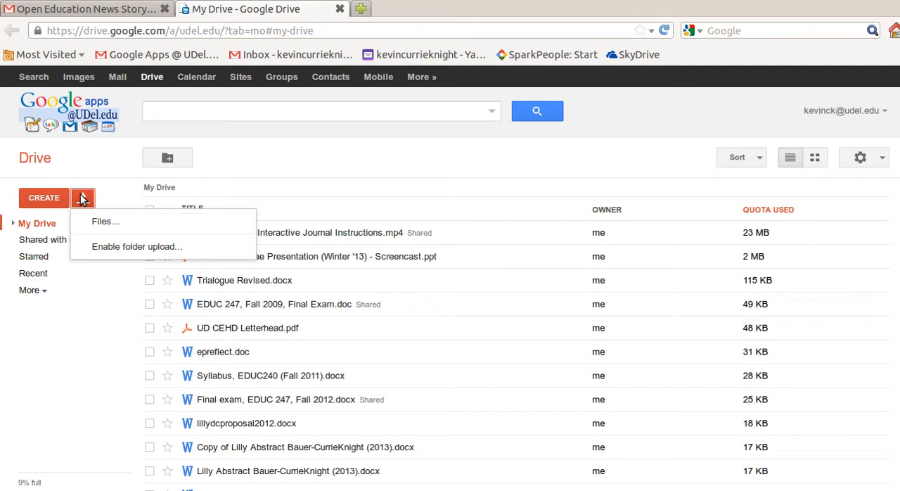
Upload 'Screencast - Hosting with Google Drive.mp4' from the Videos folder to My Drive
{"action": "left_click", "coordinate": [105, 222]}
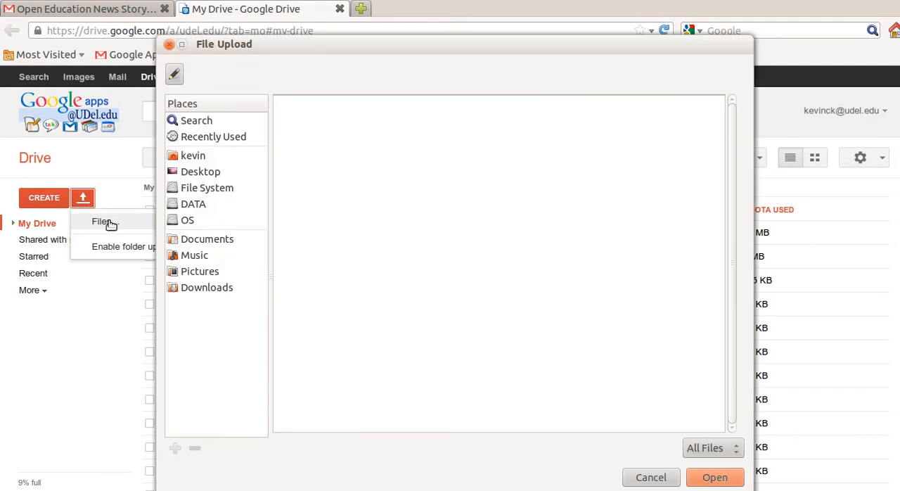
{"action": "left_click", "coordinate": [99, 220]}
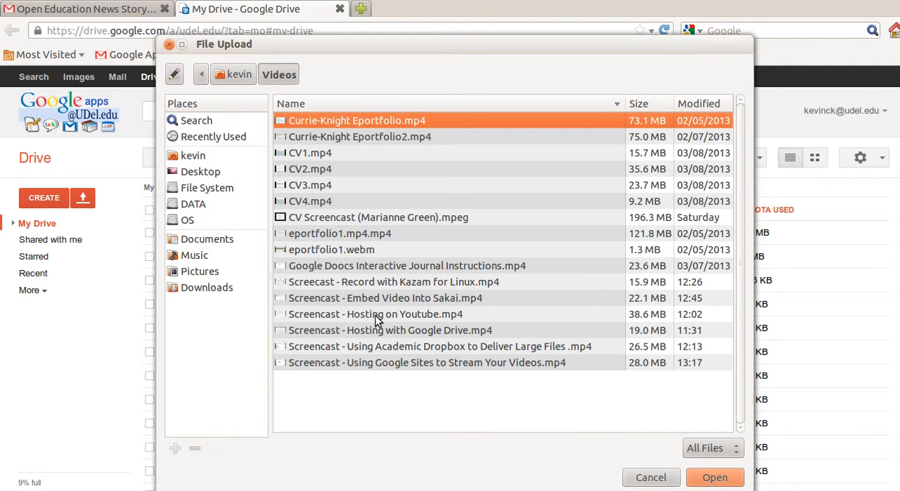
{"action": "mouse_move", "coordinate": [382, 336]}
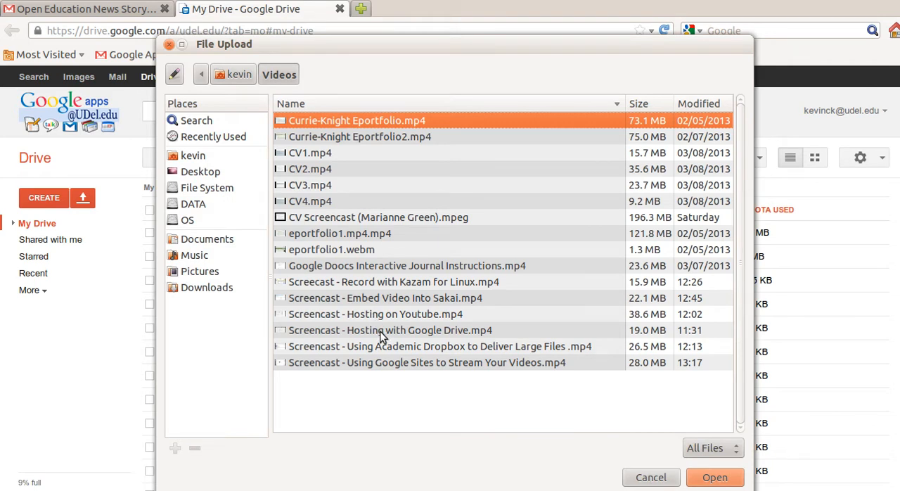
{"action": "left_click", "coordinate": [388, 329]}
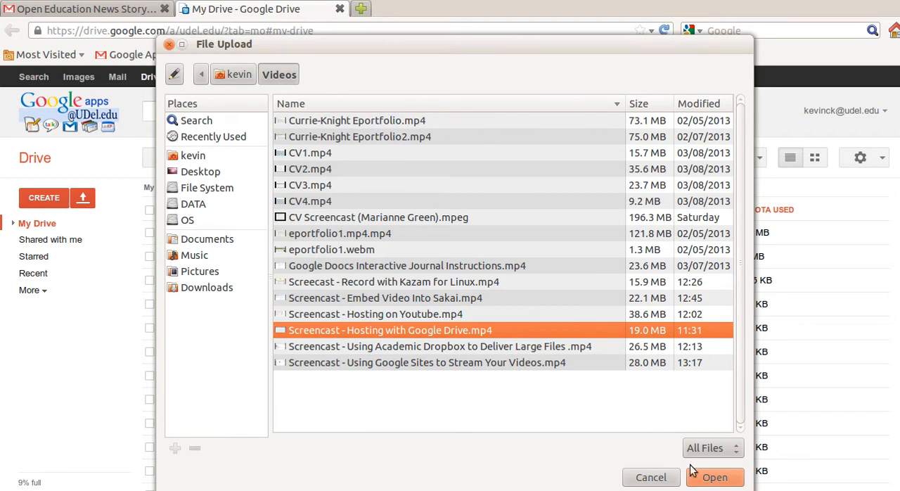
{"action": "left_click", "coordinate": [720, 476]}
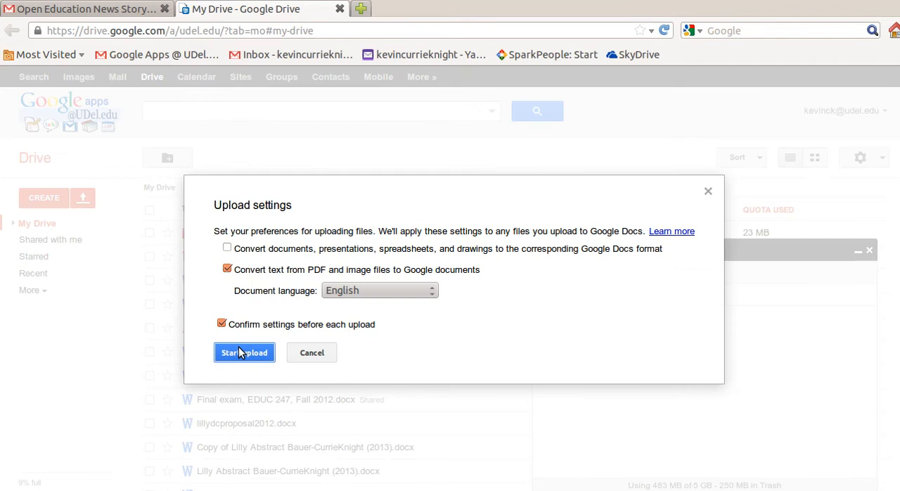
{"action": "left_click", "coordinate": [244, 351]}
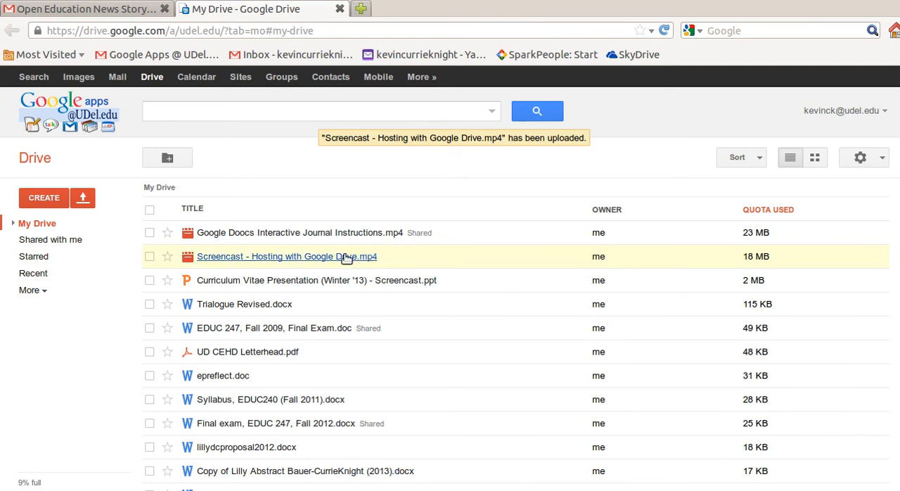
{"action": "mouse_move", "coordinate": [342, 255]}
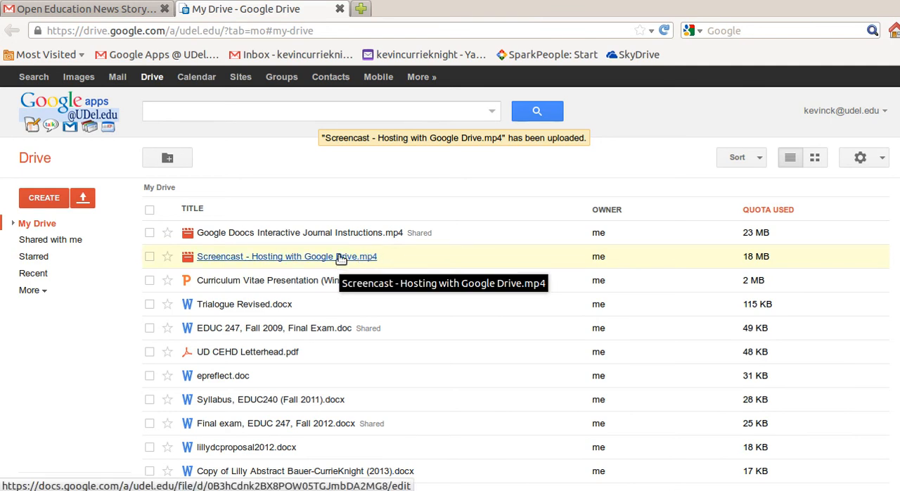
View the uploaded screencast's details (video/mp4, 19 MB) and return to My Drive
{"action": "left_click", "coordinate": [283, 255]}
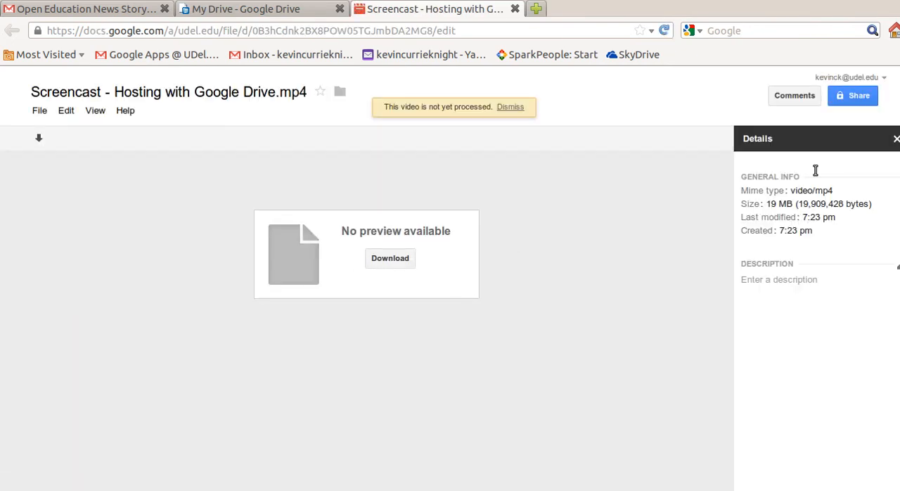
{"action": "left_click", "coordinate": [895, 138]}
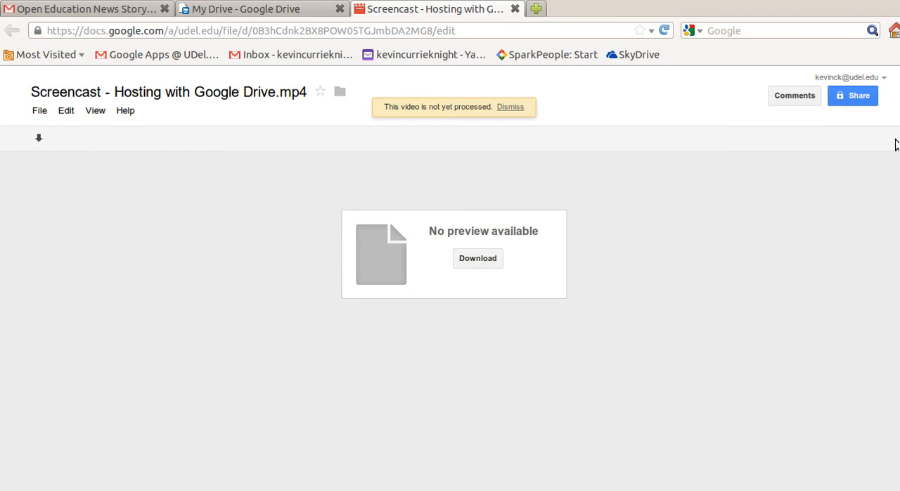
{"action": "left_click", "coordinate": [517, 9]}
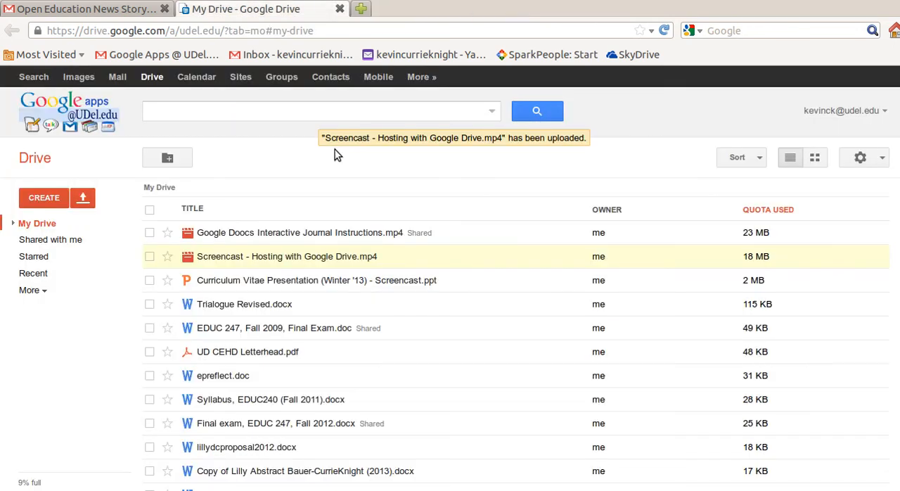
{"action": "mouse_move", "coordinate": [284, 256]}
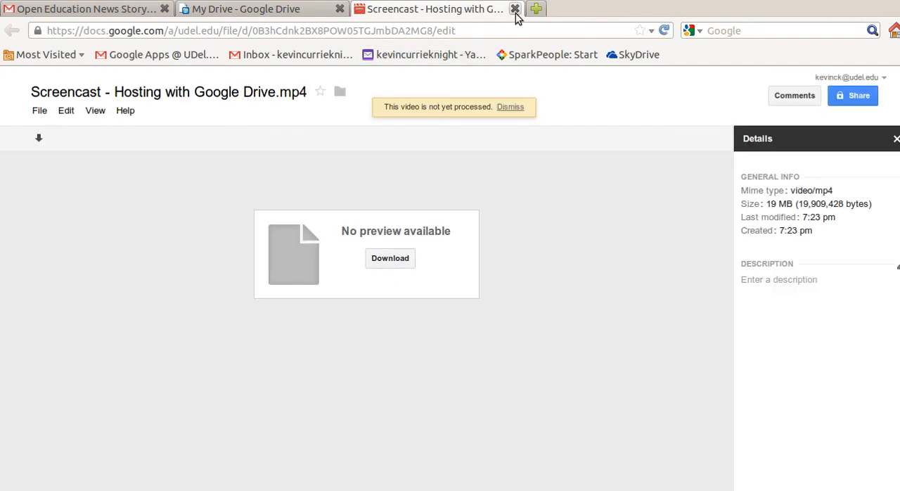
{"action": "mouse_move", "coordinate": [520, 23]}
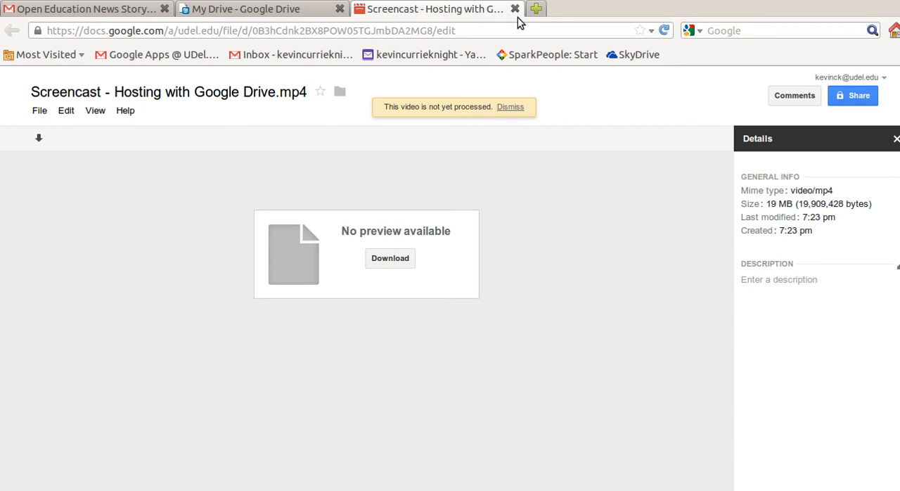
{"action": "mouse_move", "coordinate": [562, 97]}
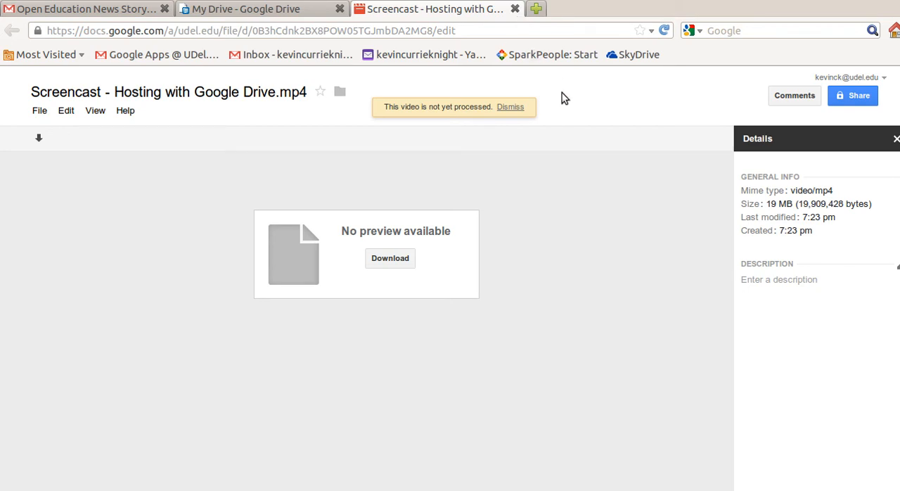
{"action": "mouse_move", "coordinate": [868, 125]}
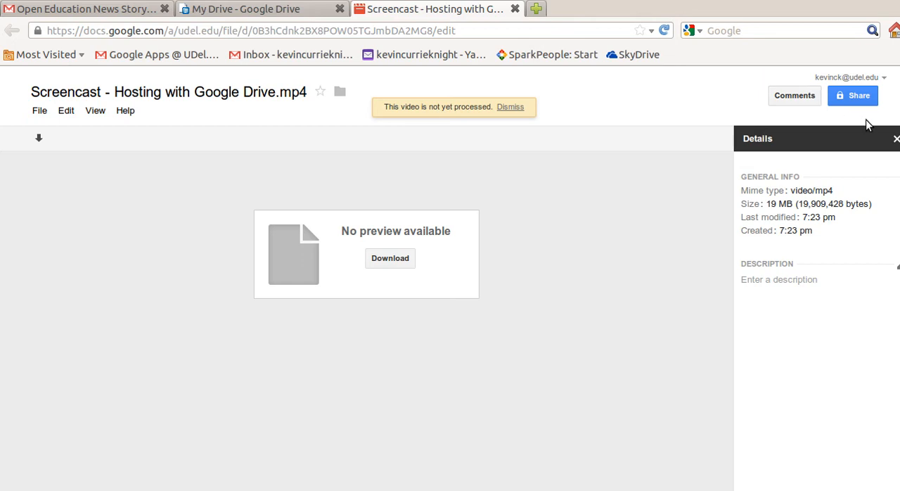
Change the video's sharing from private to Public on the web and save it
{"action": "left_click", "coordinate": [853, 96]}
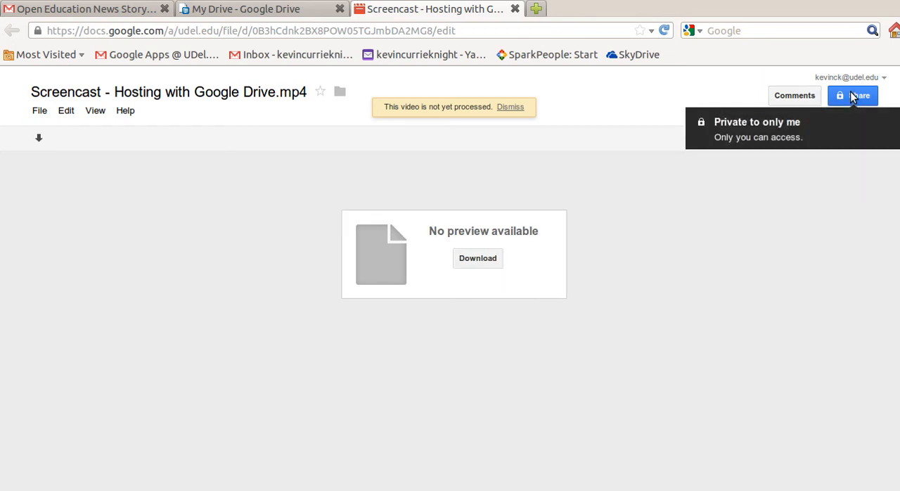
{"action": "left_click", "coordinate": [855, 96]}
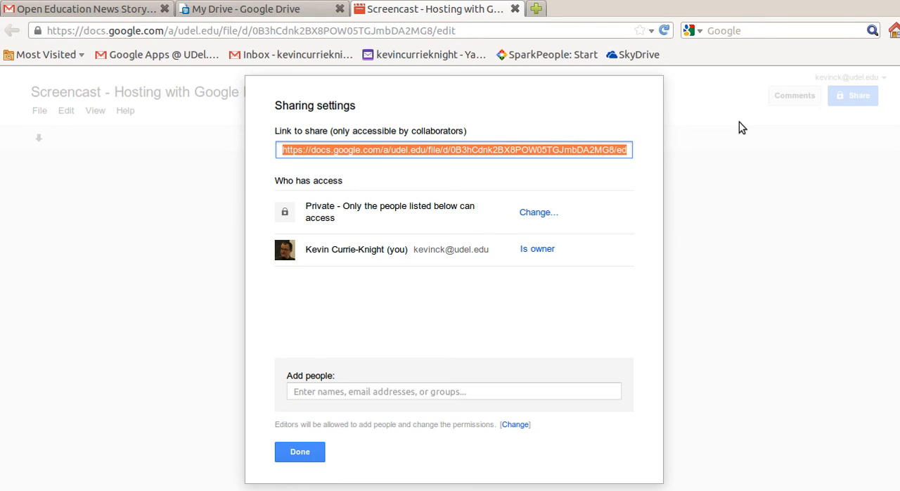
{"action": "mouse_move", "coordinate": [539, 214]}
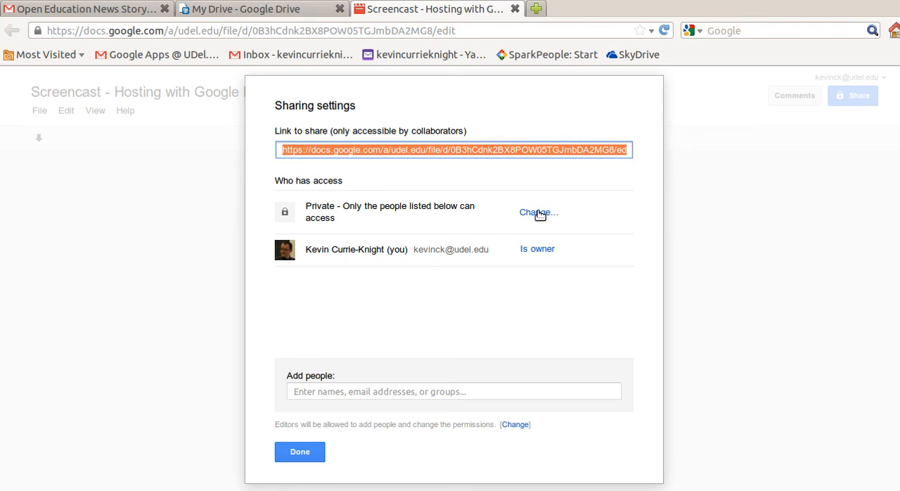
{"action": "left_click", "coordinate": [537, 211]}
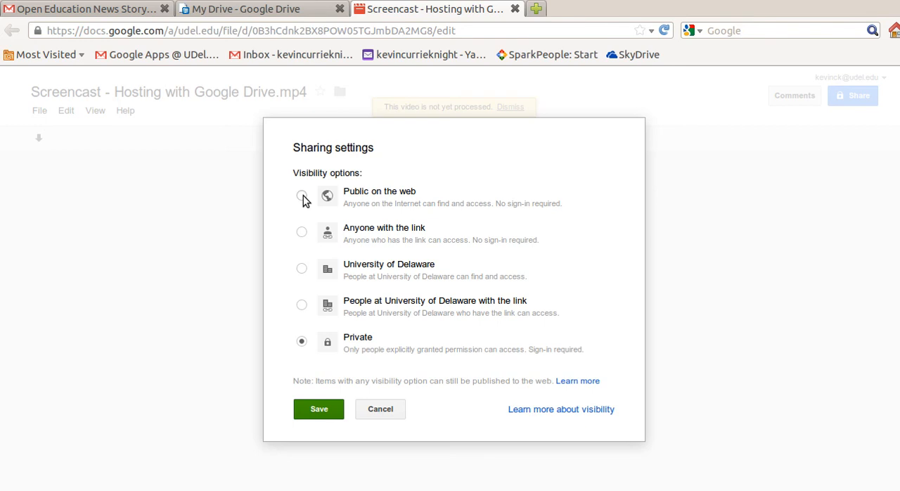
{"action": "mouse_move", "coordinate": [304, 232]}
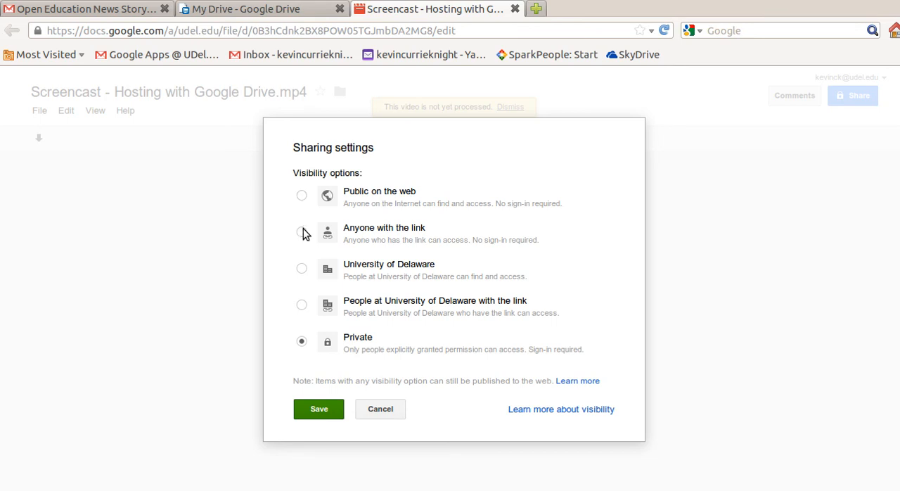
{"action": "mouse_move", "coordinate": [303, 236]}
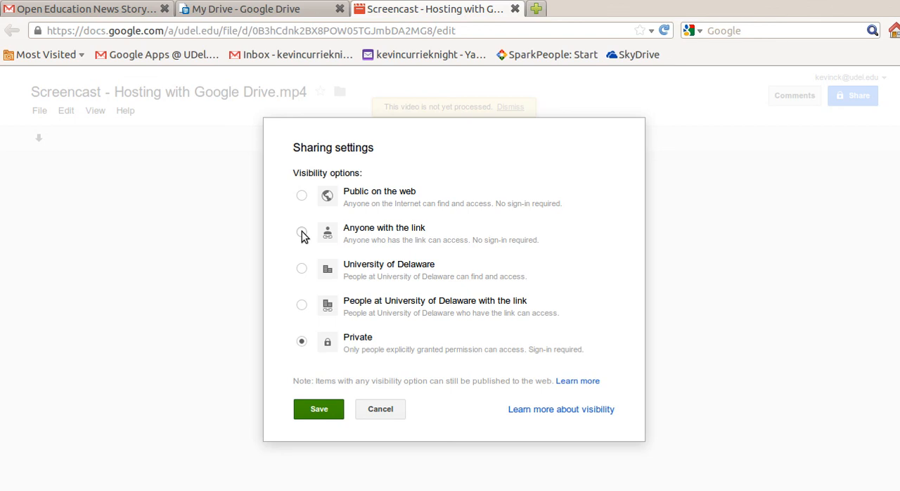
{"action": "left_click", "coordinate": [301, 194]}
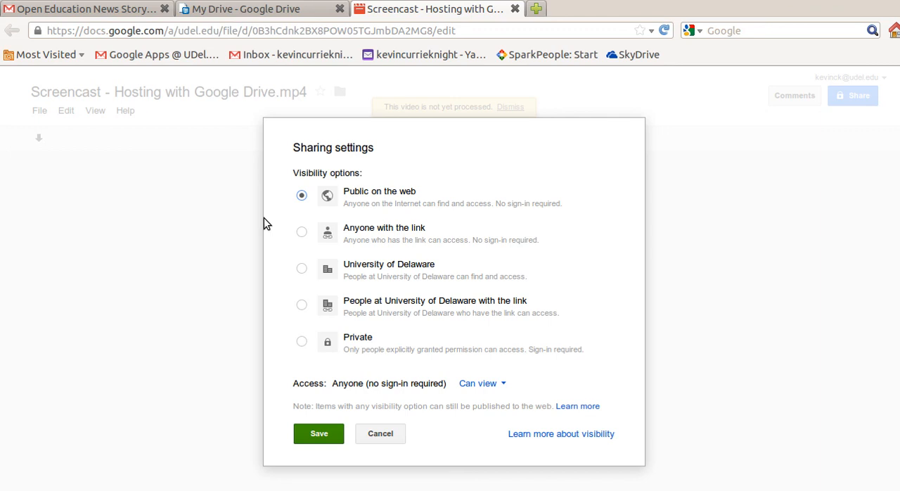
{"action": "mouse_move", "coordinate": [321, 453]}
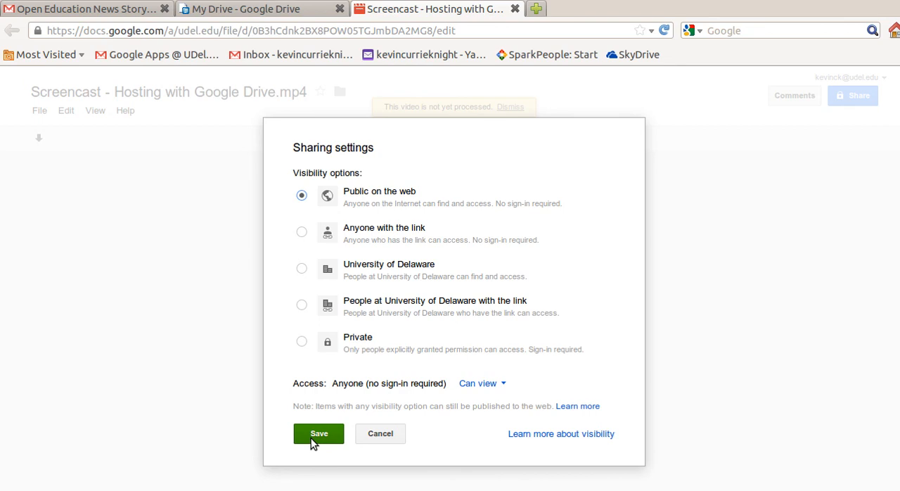
{"action": "left_click", "coordinate": [318, 433]}
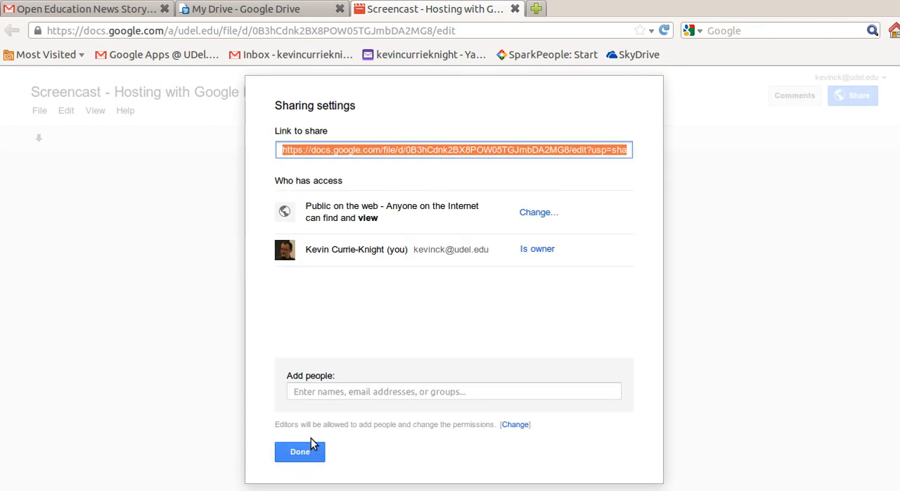
{"action": "left_click", "coordinate": [299, 451]}
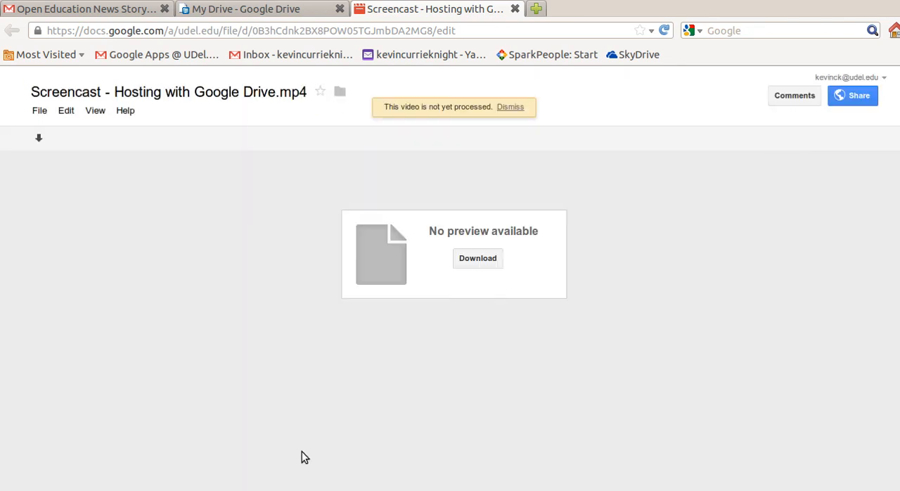
{"action": "mouse_move", "coordinate": [430, 181]}
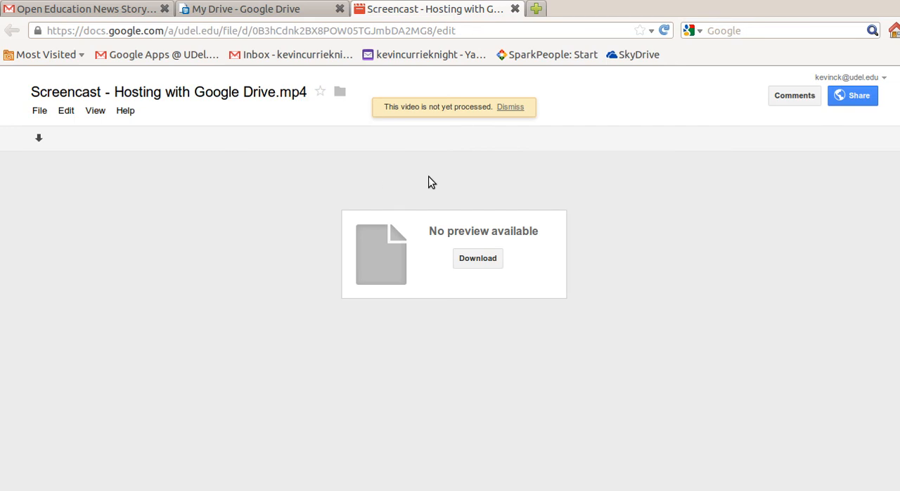
{"action": "mouse_move", "coordinate": [328, 149]}
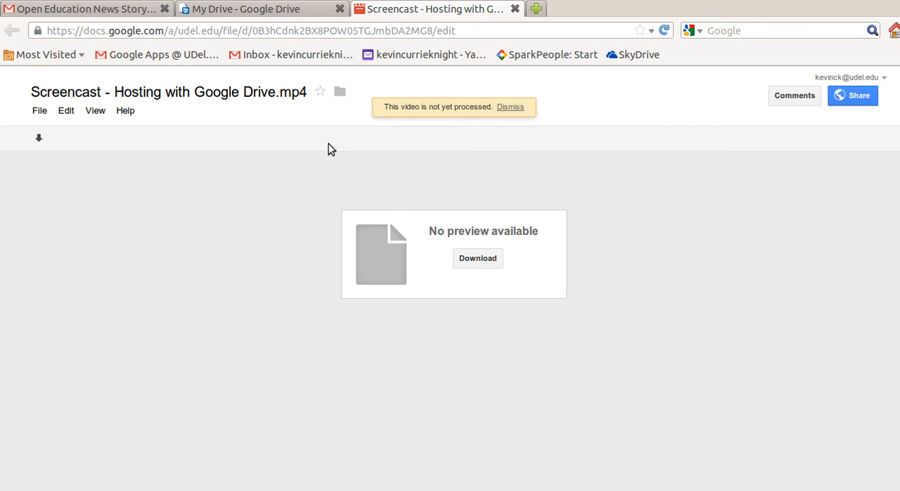
{"action": "mouse_move", "coordinate": [104, 128]}
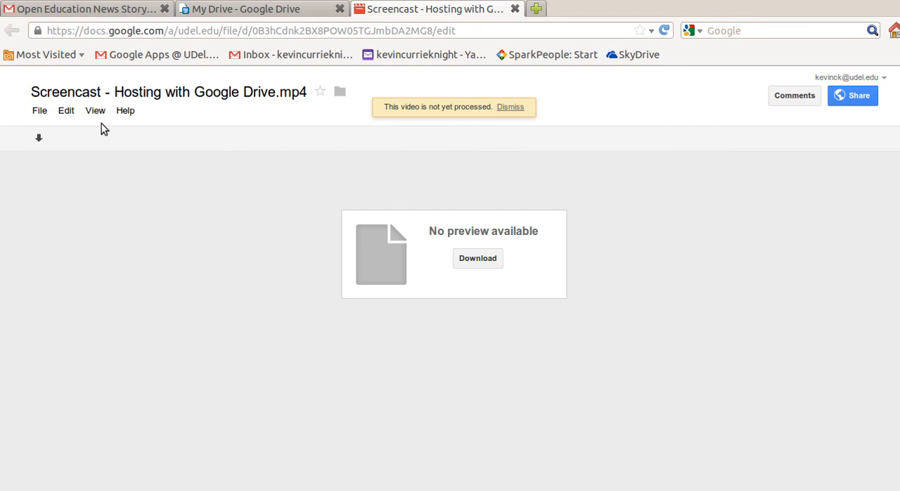
{"action": "left_click", "coordinate": [39, 109]}
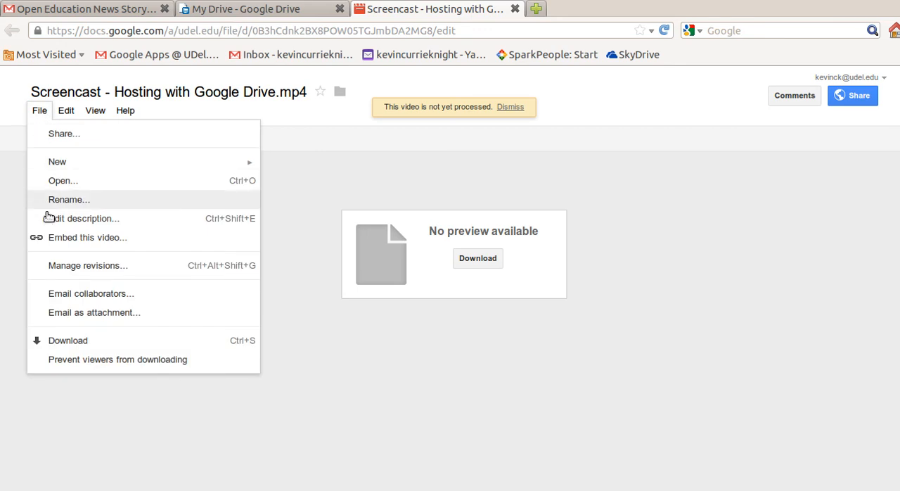
{"action": "mouse_move", "coordinate": [62, 242]}
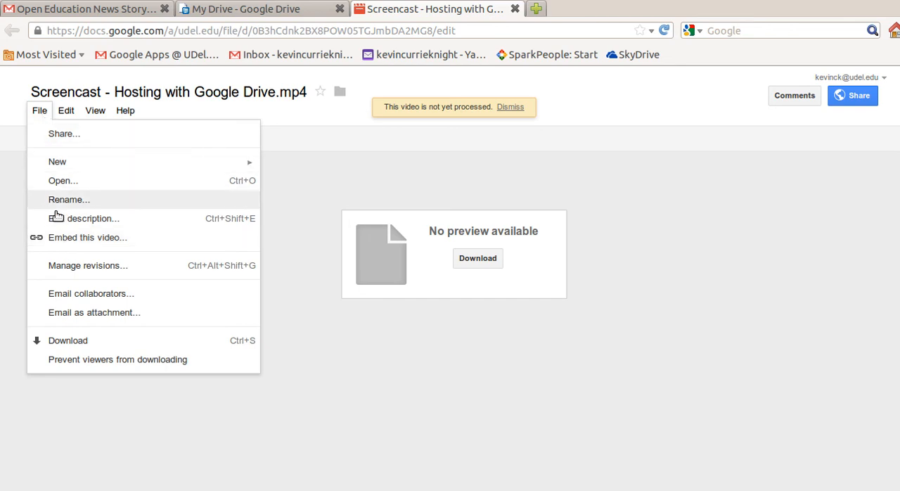
{"action": "left_click", "coordinate": [87, 236]}
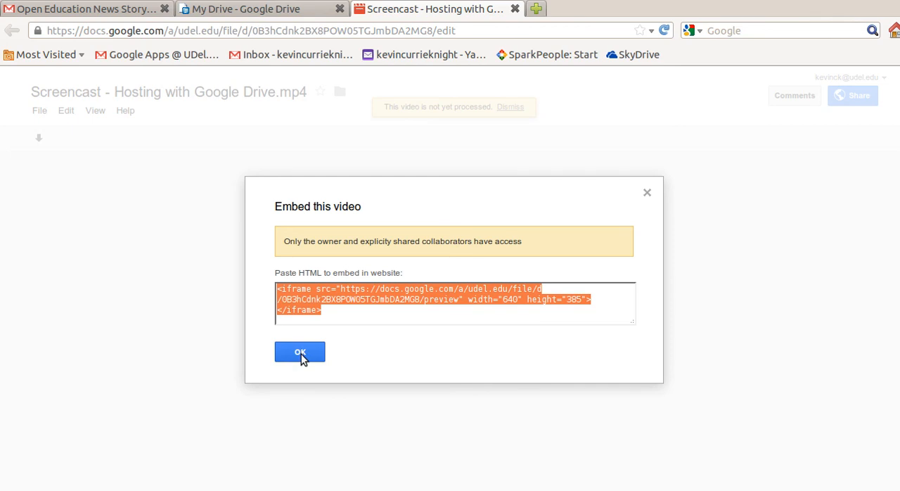
{"action": "left_click", "coordinate": [300, 351]}
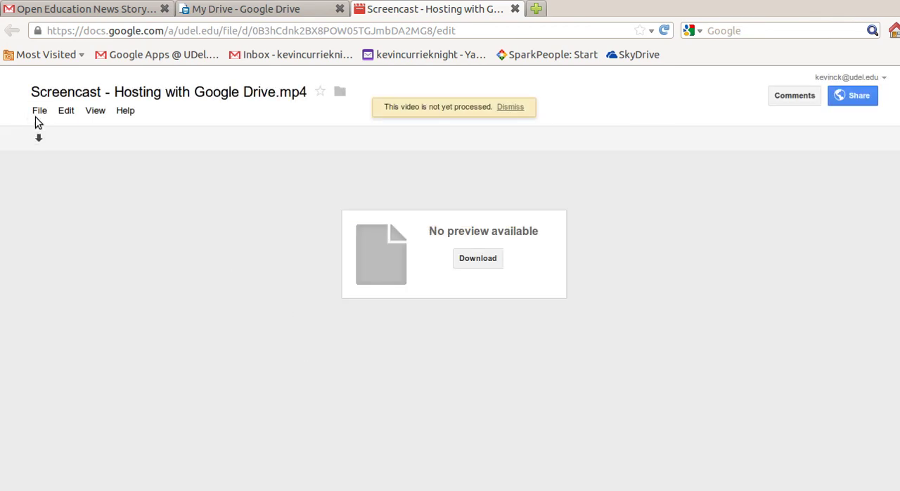
{"action": "mouse_move", "coordinate": [129, 34]}
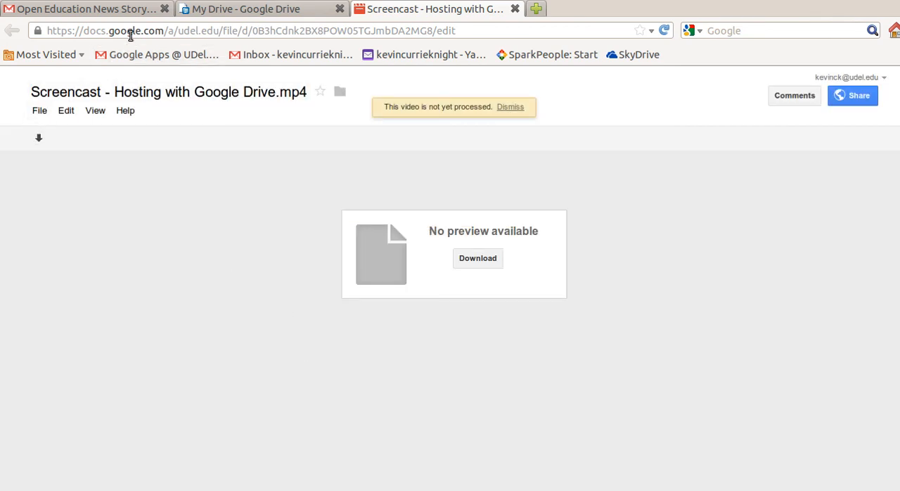
Grab the video page's URL and return to the My Drive list
{"action": "left_click", "coordinate": [131, 31]}
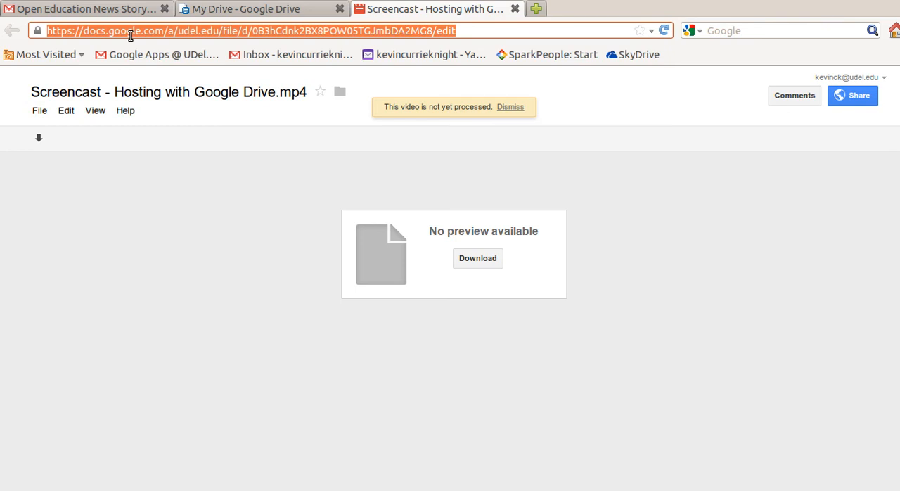
{"action": "mouse_move", "coordinate": [315, 31]}
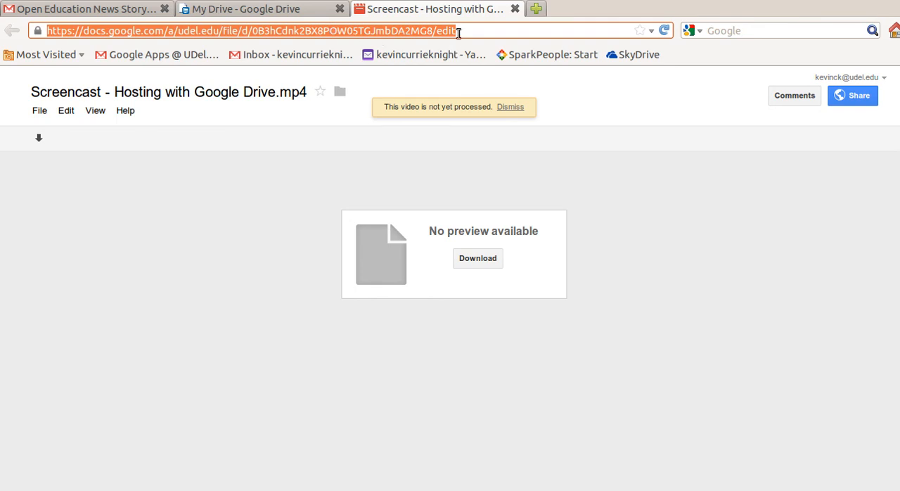
{"action": "left_click", "coordinate": [520, 8]}
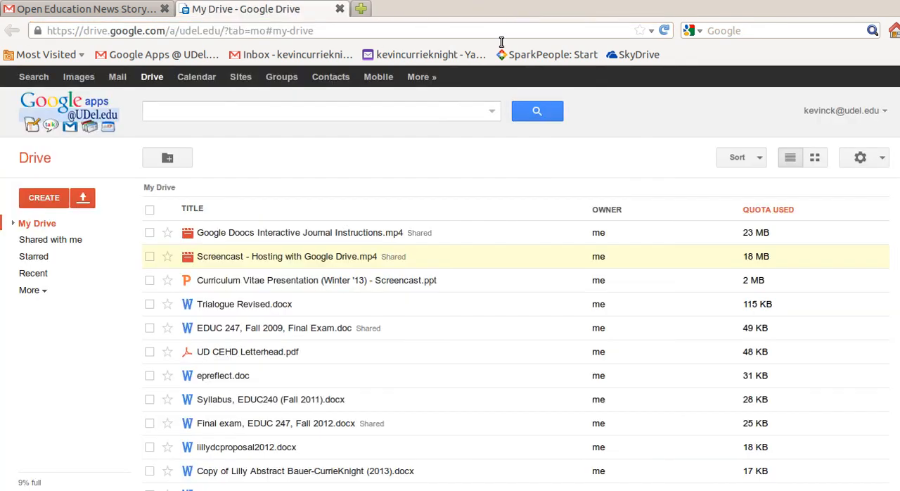